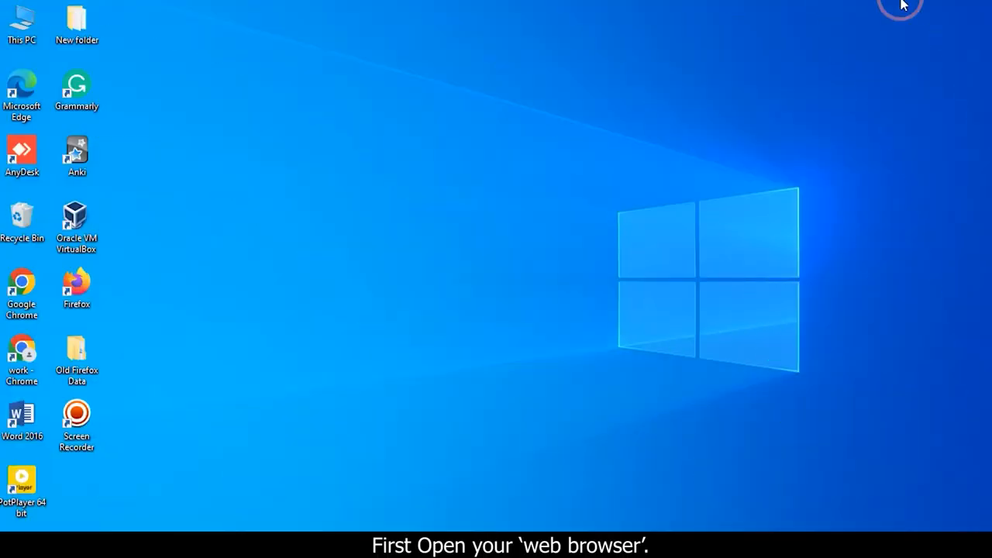
Launch Google Chrome from its desktop shortcut.
{"action": "left_click", "coordinate": [22, 353]}
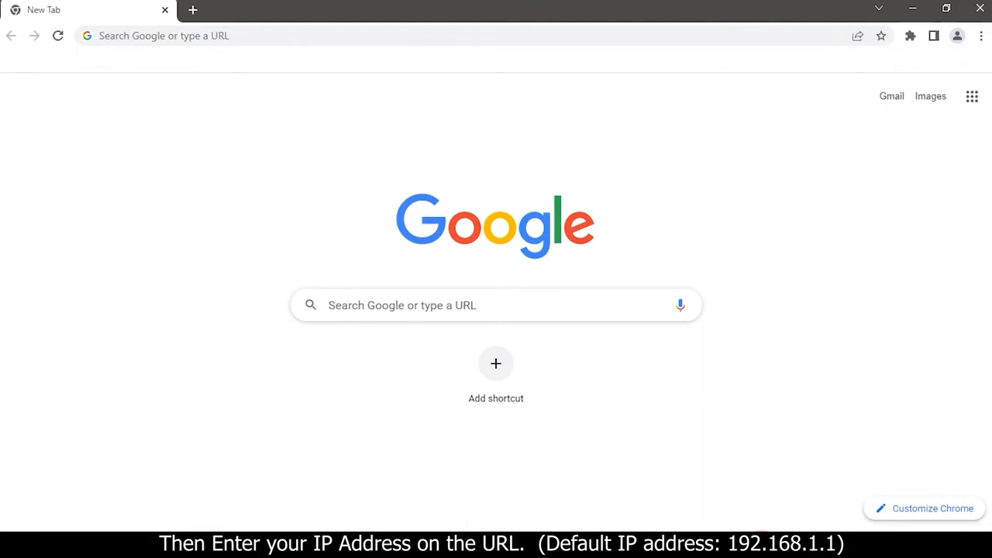
Load the ONT login page at 192.168.1.1.
{"action": "type", "text": "192.168.1.1"}
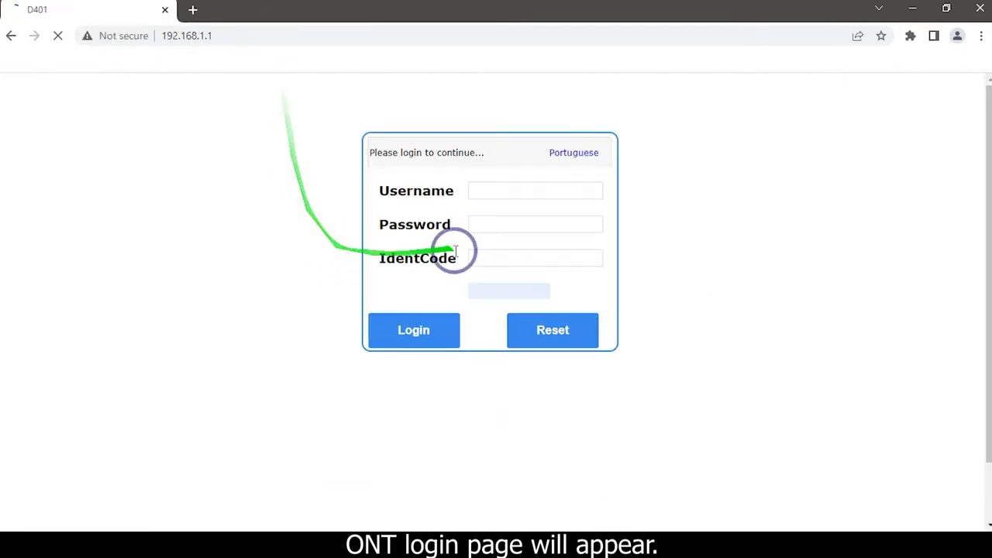
{"action": "left_click", "coordinate": [535, 190]}
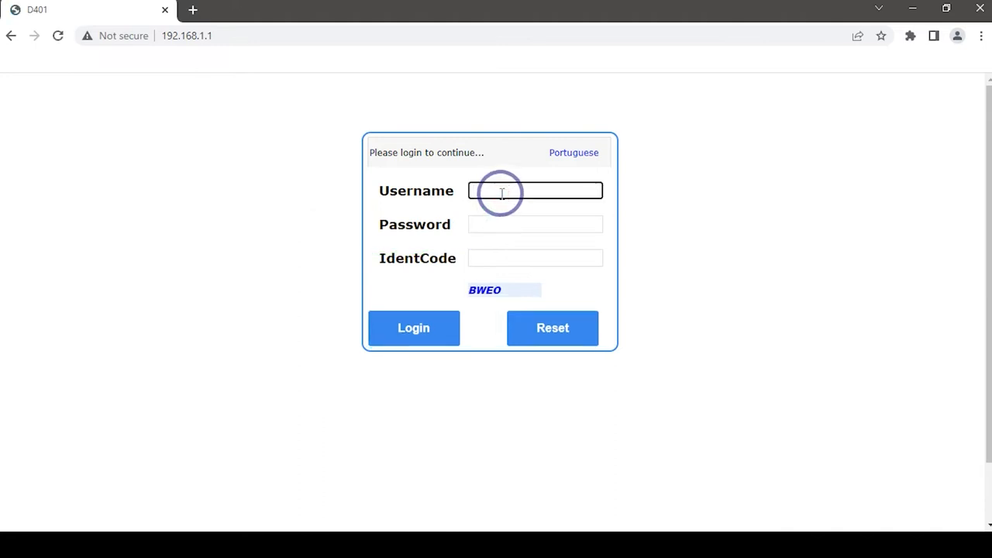
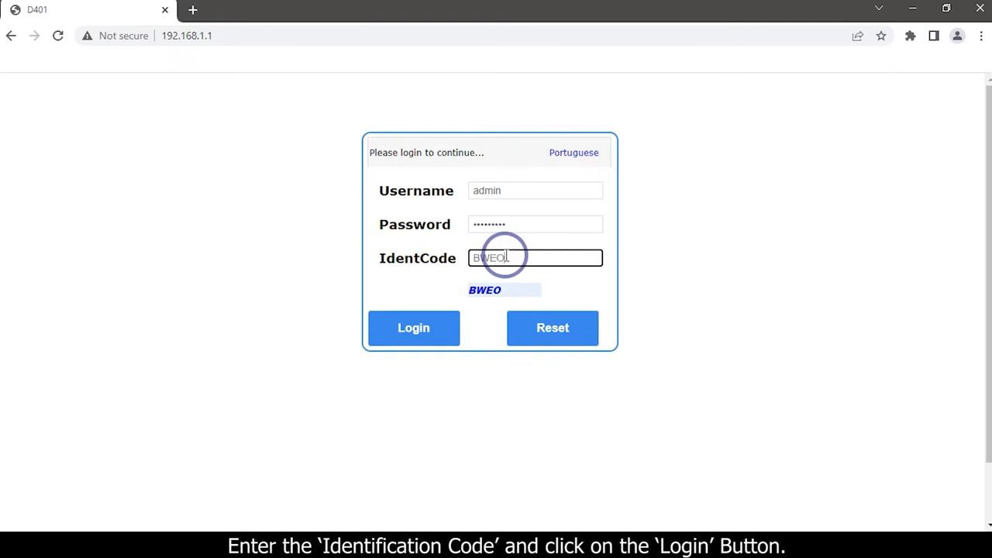
{"action": "left_click", "coordinate": [413, 328]}
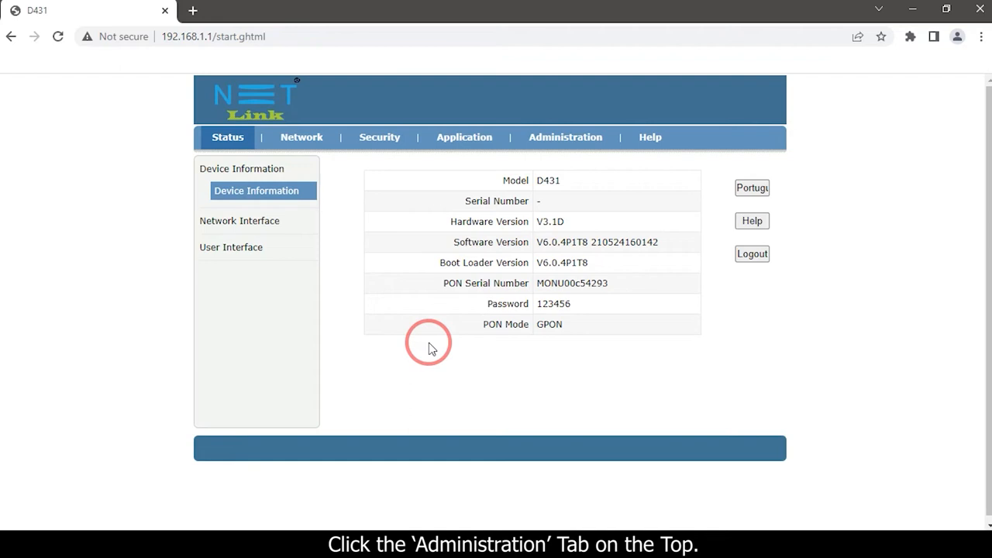
{"action": "mouse_move", "coordinate": [508, 148]}
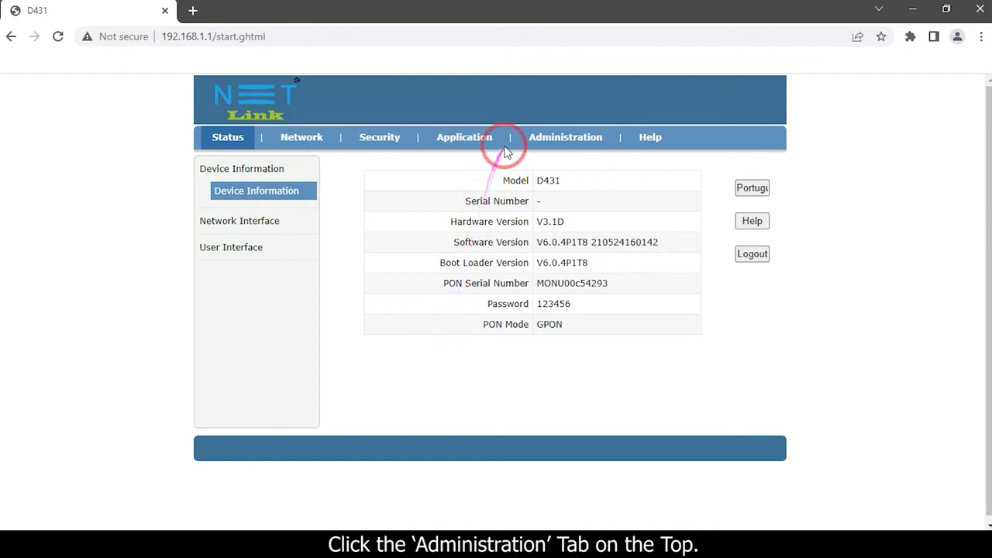
Open the Administration section, showing User Management.
{"action": "left_click", "coordinate": [566, 137]}
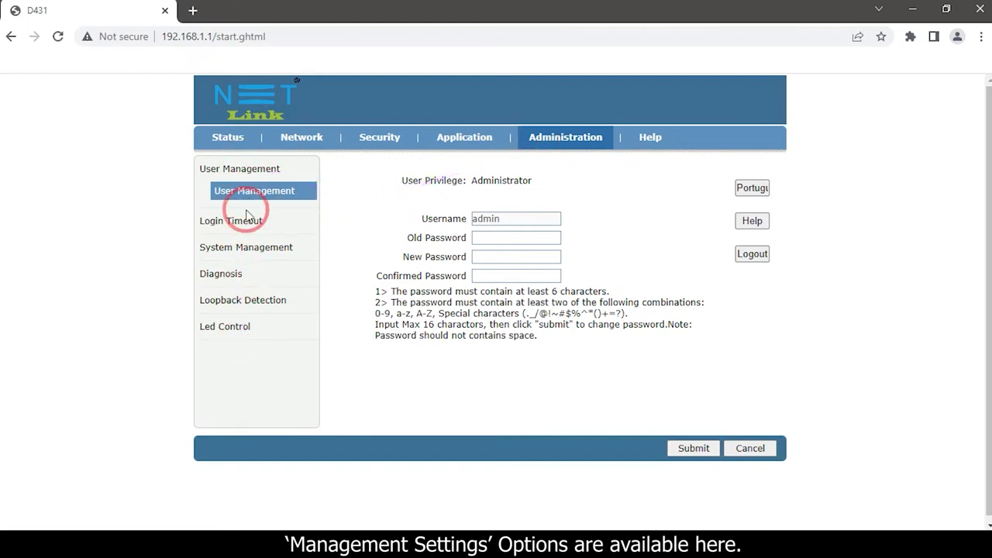
{"action": "mouse_move", "coordinate": [263, 274]}
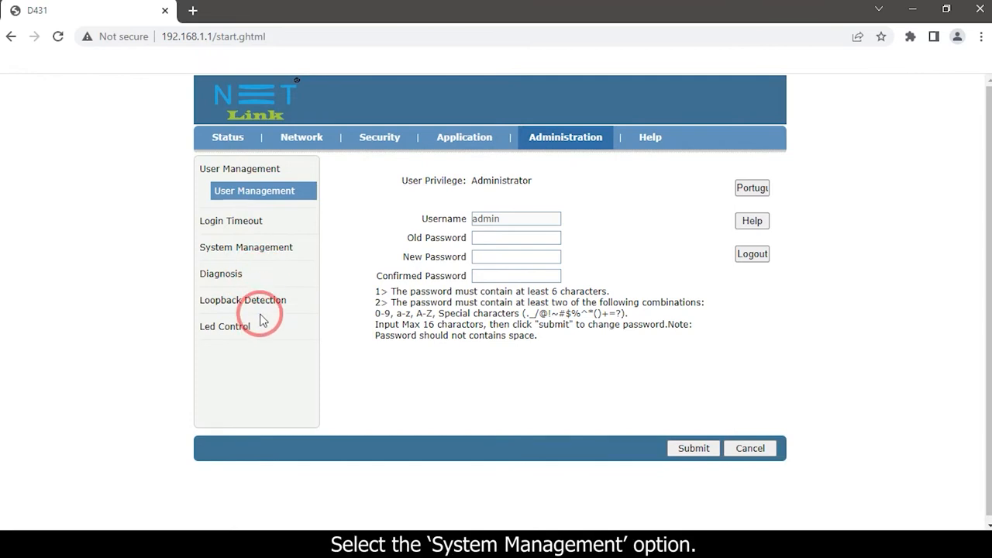
{"action": "mouse_move", "coordinate": [243, 279]}
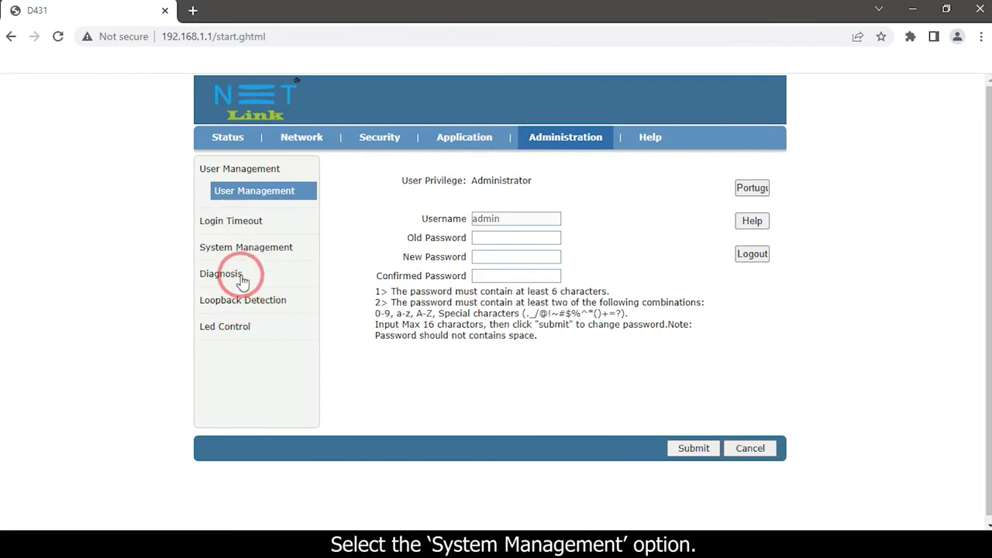
Open System Management and request a device reboot.
{"action": "left_click", "coordinate": [246, 246]}
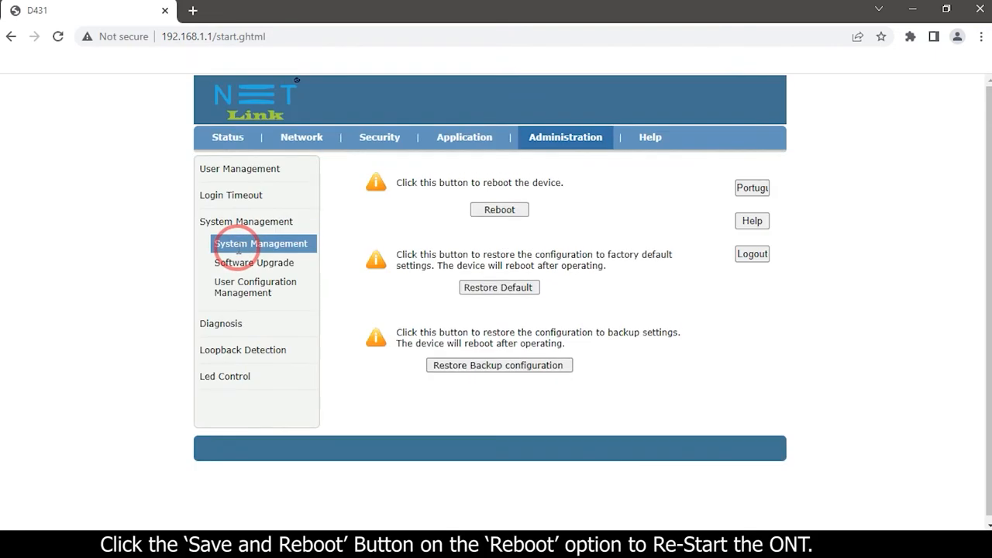
{"action": "mouse_move", "coordinate": [500, 221]}
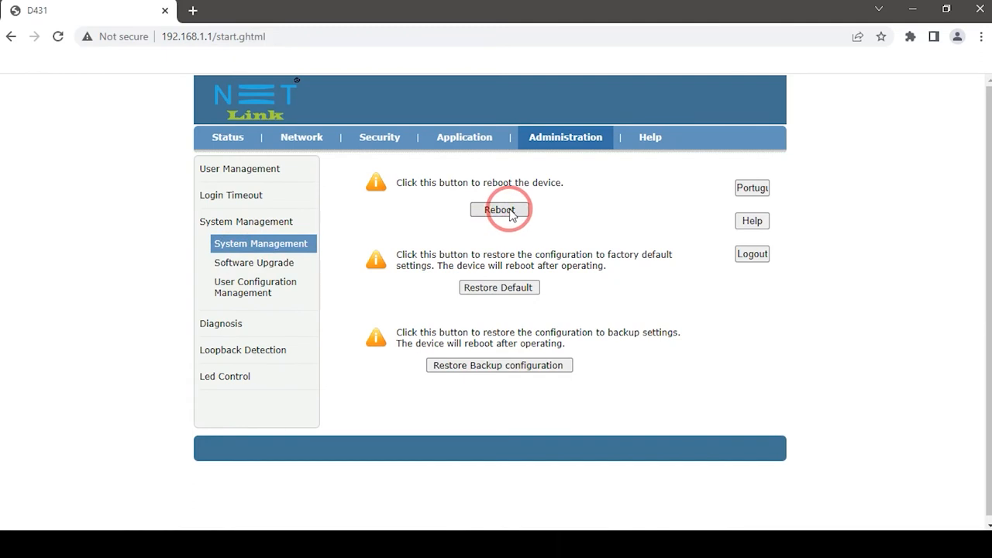
{"action": "left_click", "coordinate": [500, 209]}
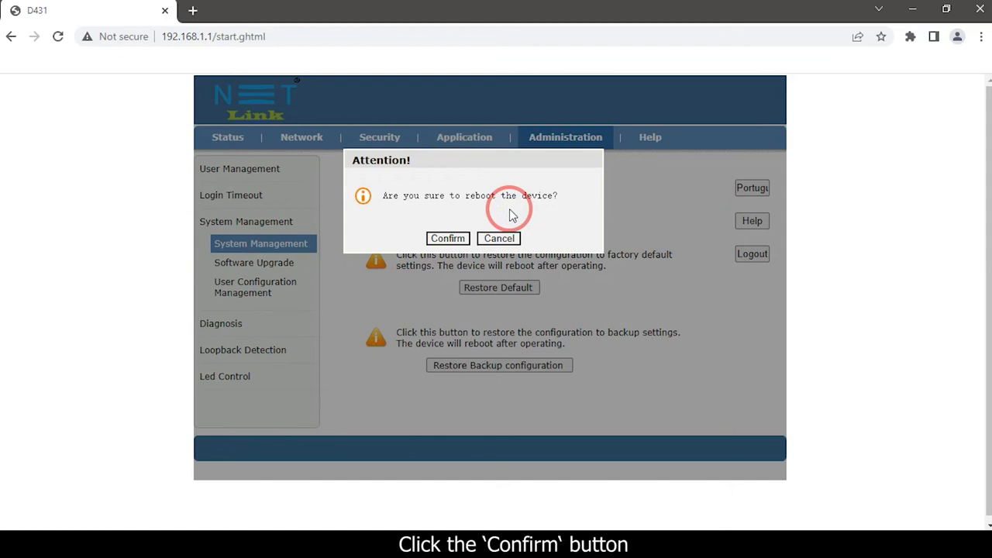
Confirm the reboot and wait for the login page to return.
{"action": "left_click", "coordinate": [447, 238]}
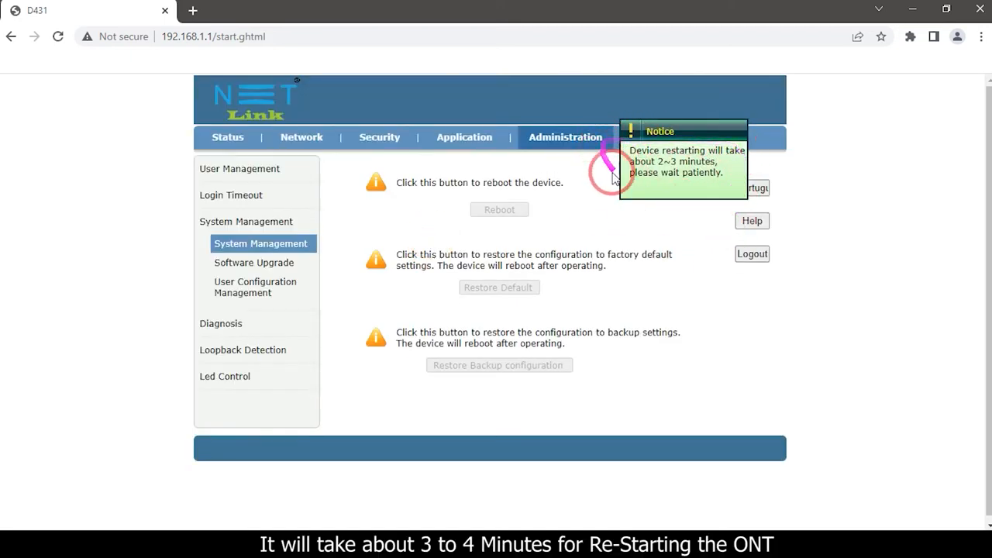
{"action": "mouse_move", "coordinate": [681, 209]}
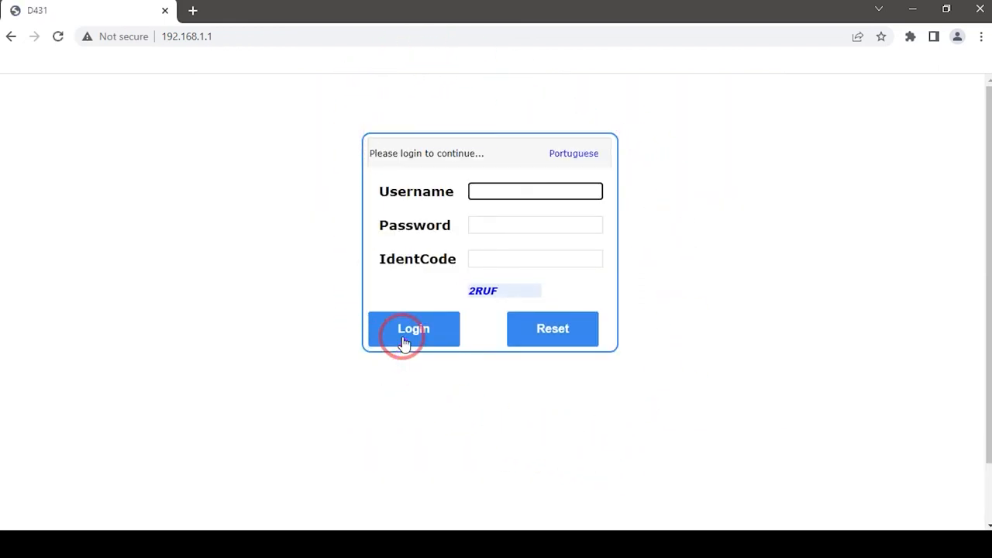
{"action": "left_click", "coordinate": [413, 328]}
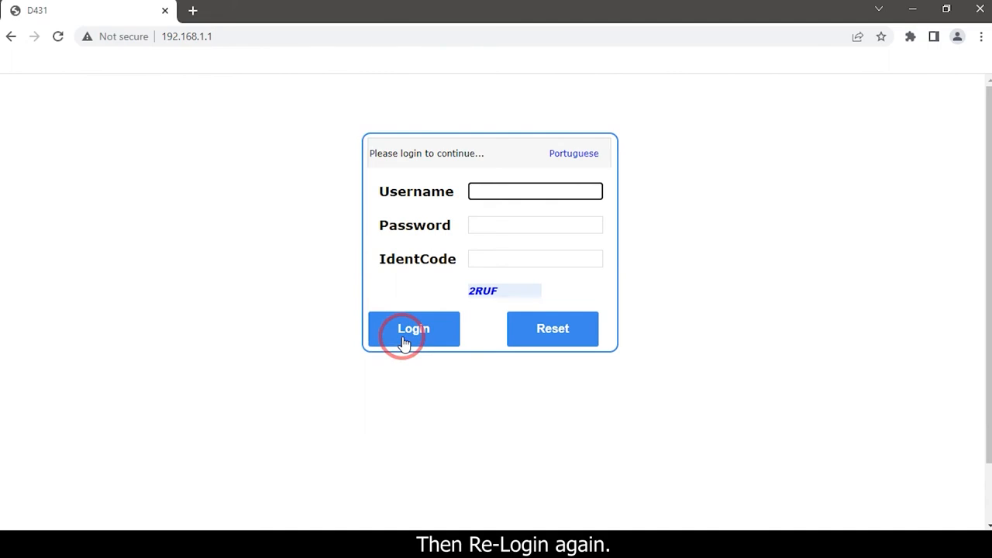